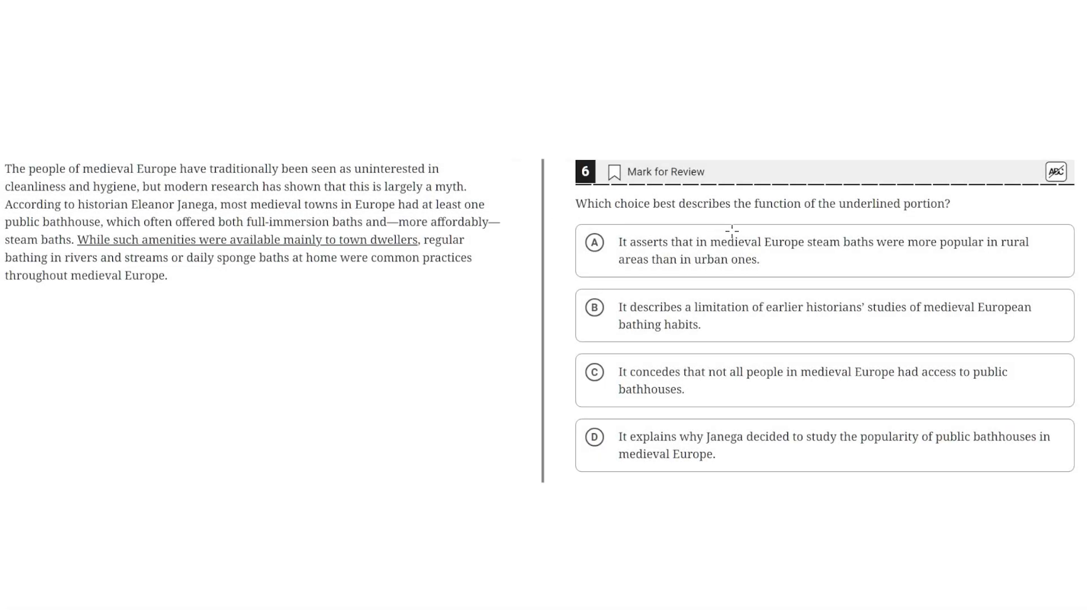
mouse_move(825, 216)
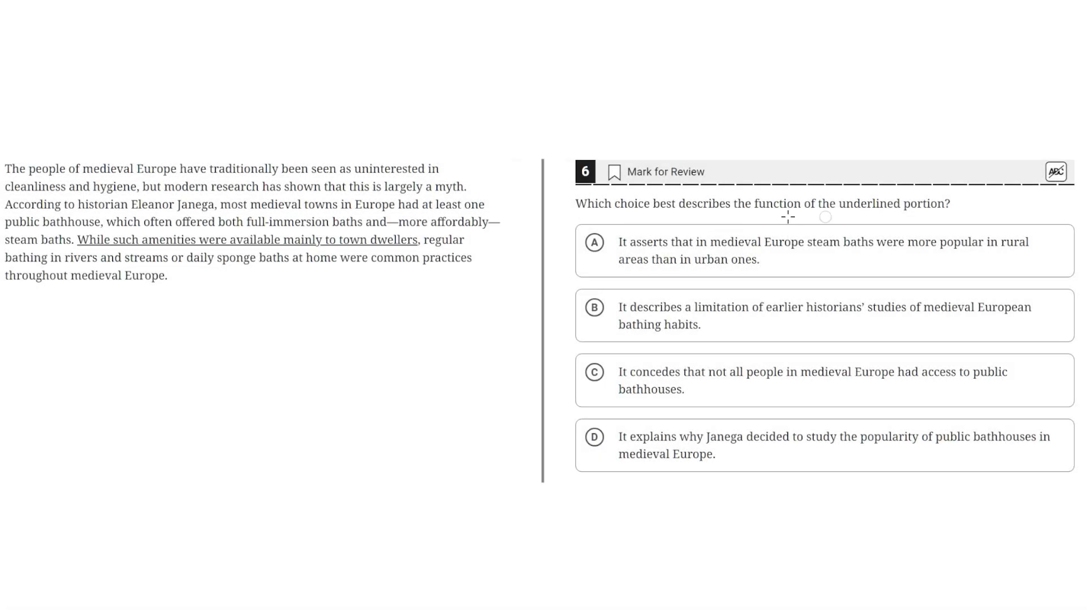
- Highlight in yellow 'people of medieval Europe', the cleanliness-myth claim, bathhouses, steam baths and sponge baths
drag(28, 169, 139, 168)
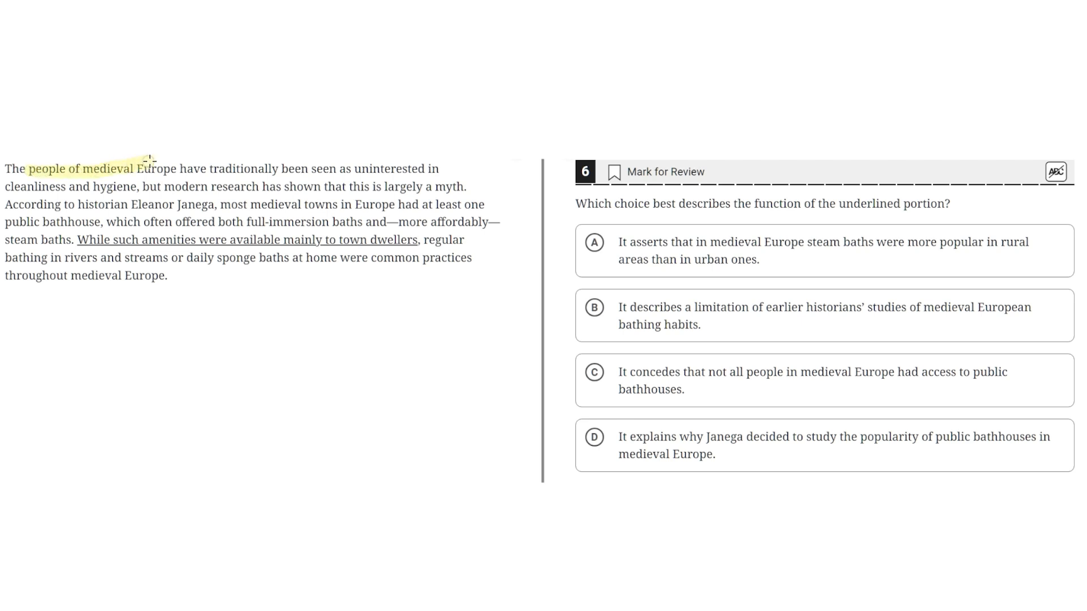
drag(142, 168, 426, 169)
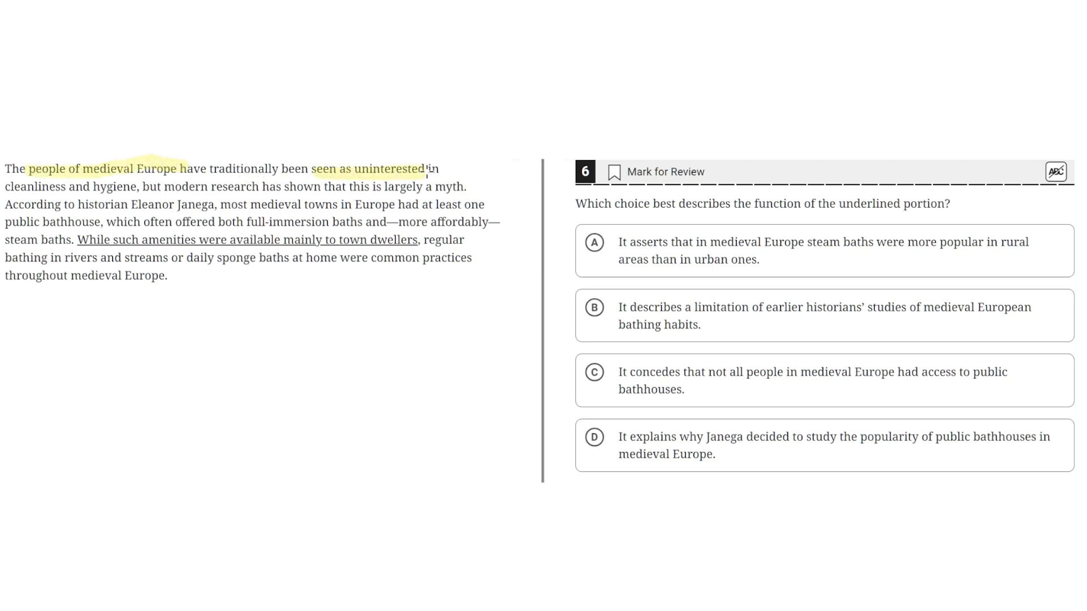
drag(428, 168, 118, 187)
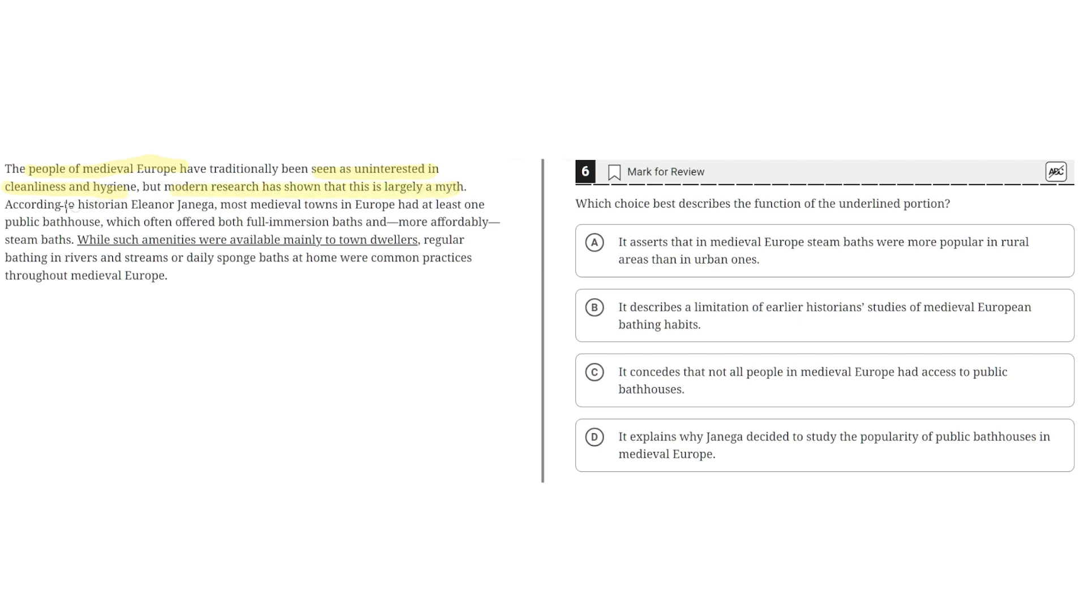
drag(5, 204, 177, 205)
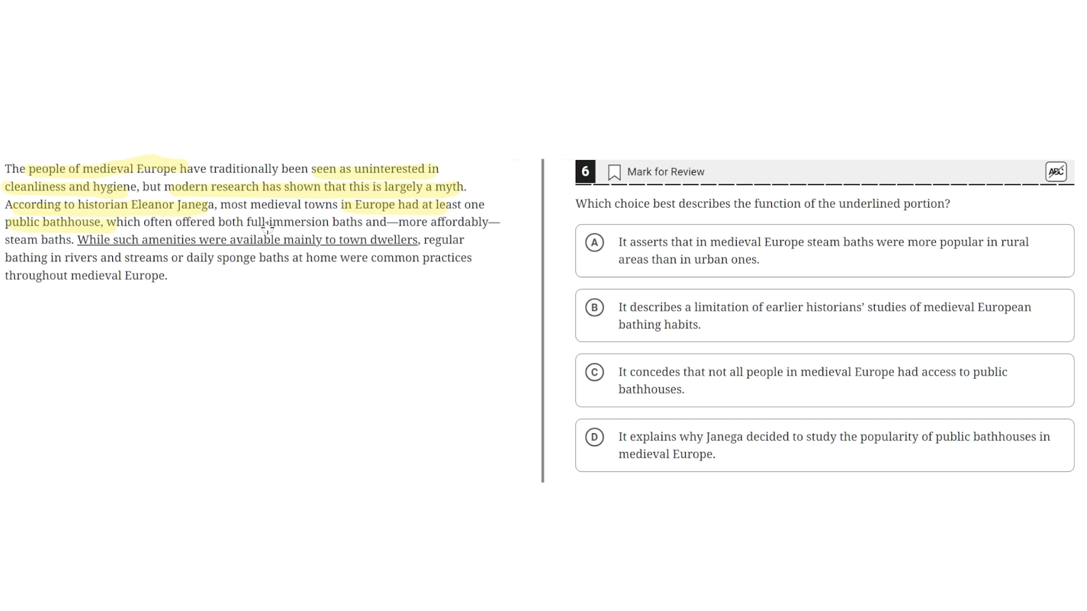
drag(244, 222, 361, 222)
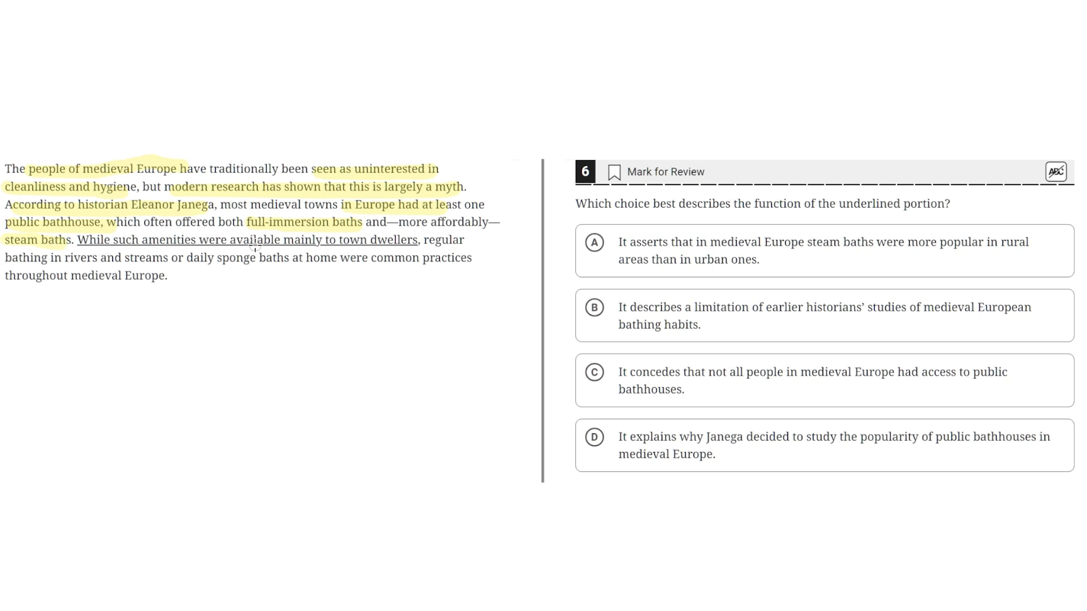
drag(243, 240, 427, 240)
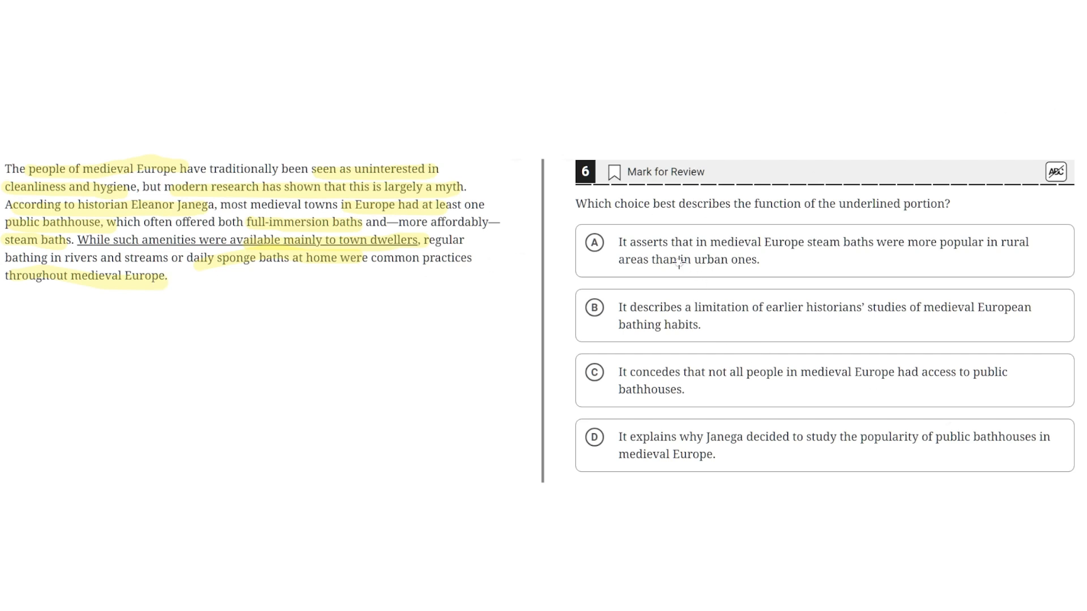
mouse_move(926, 262)
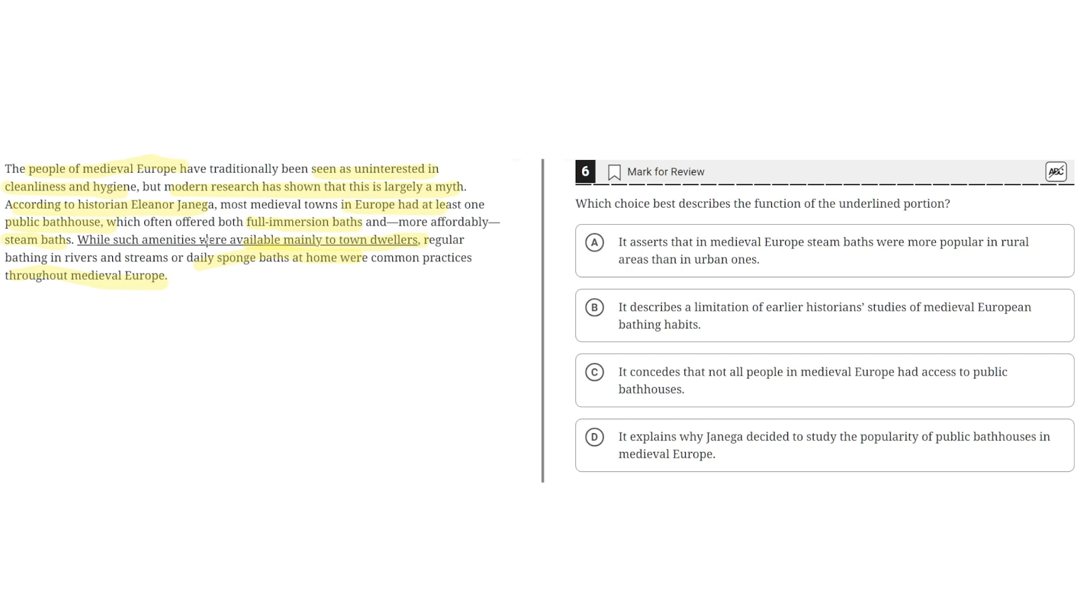
mouse_move(225, 251)
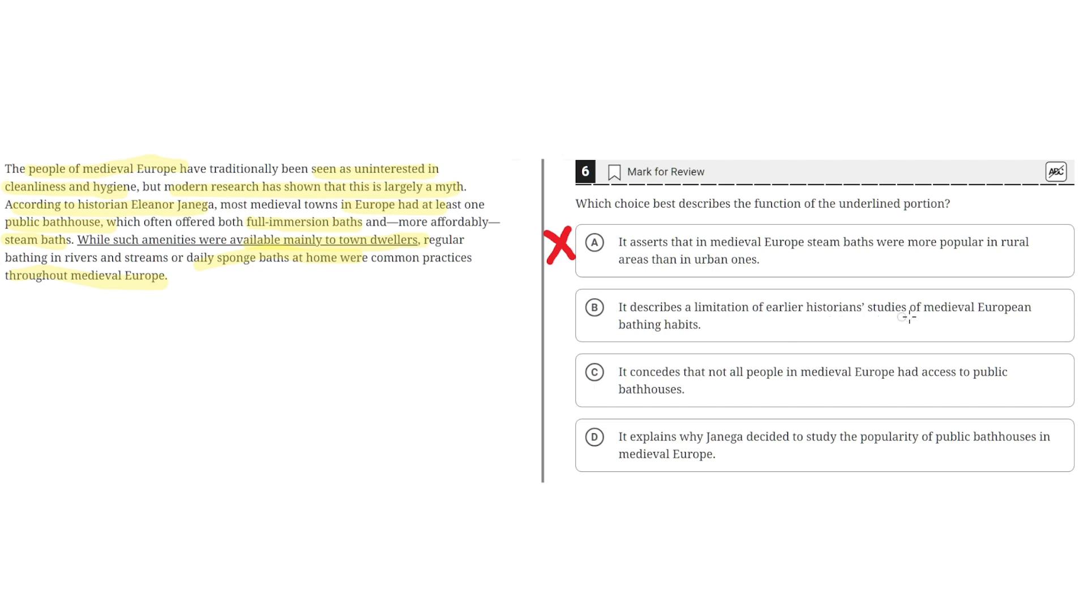
mouse_move(637, 345)
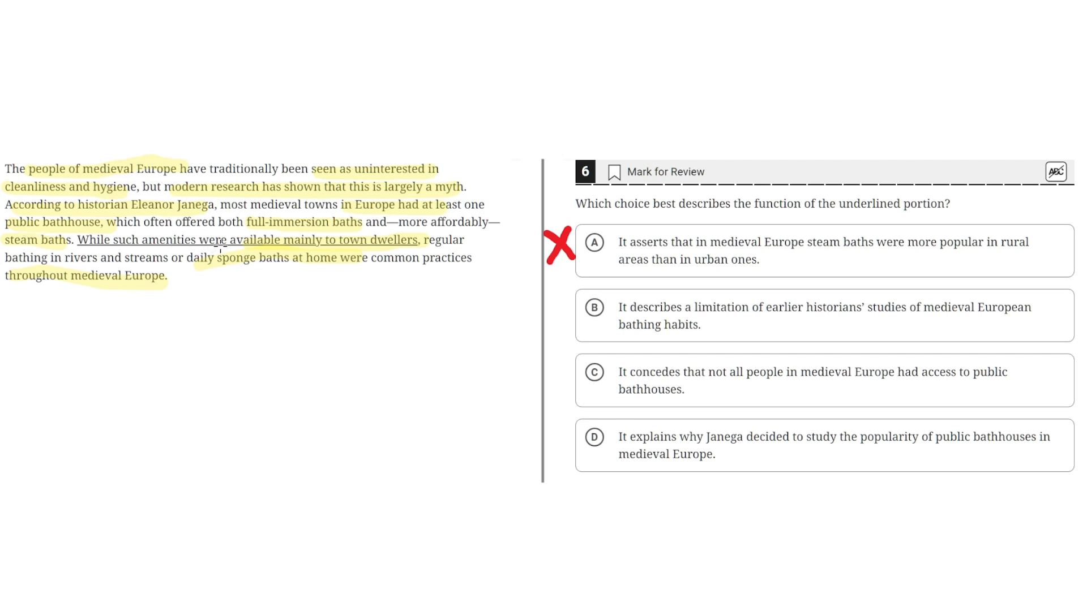
mouse_move(356, 248)
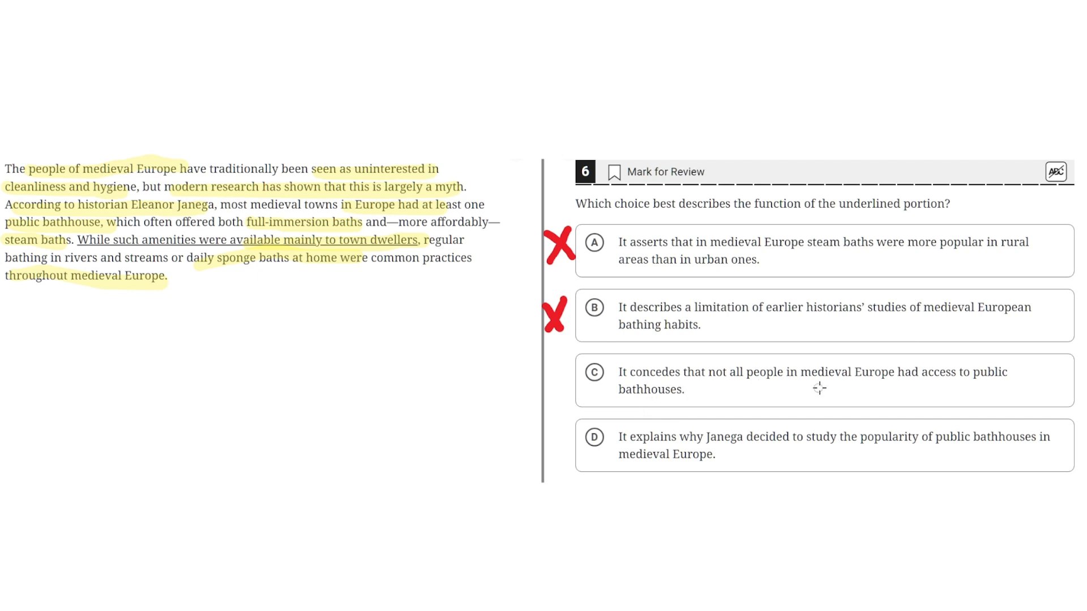
mouse_move(664, 399)
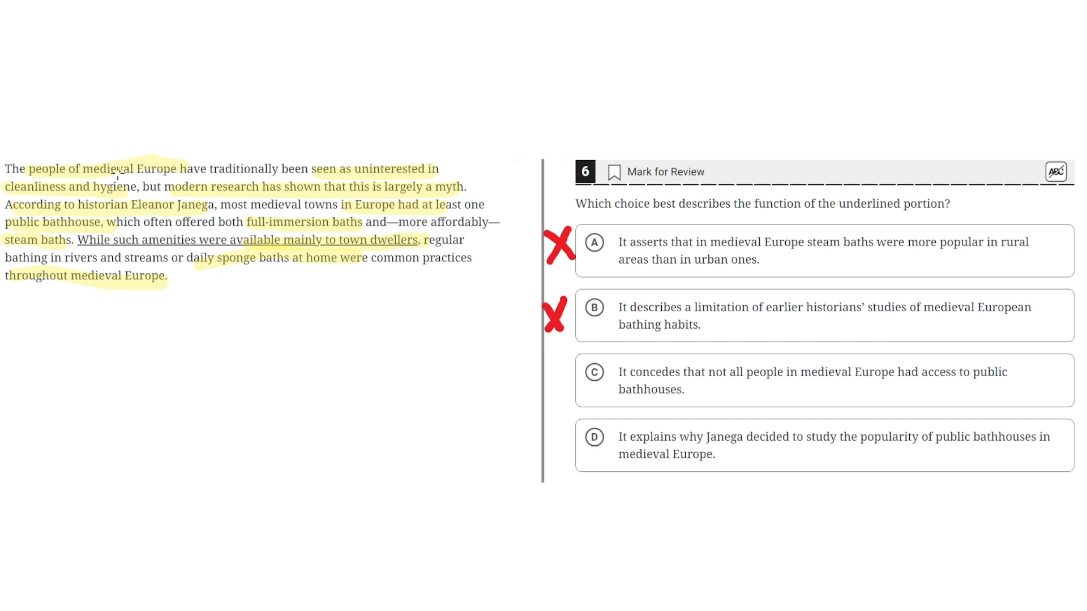
mouse_move(364, 176)
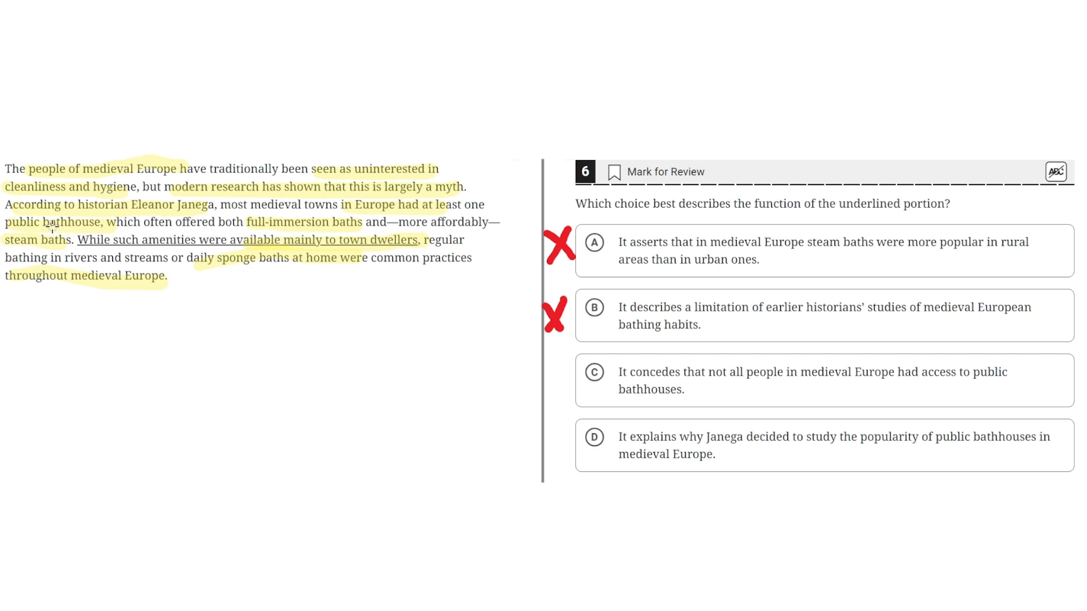
mouse_move(332, 250)
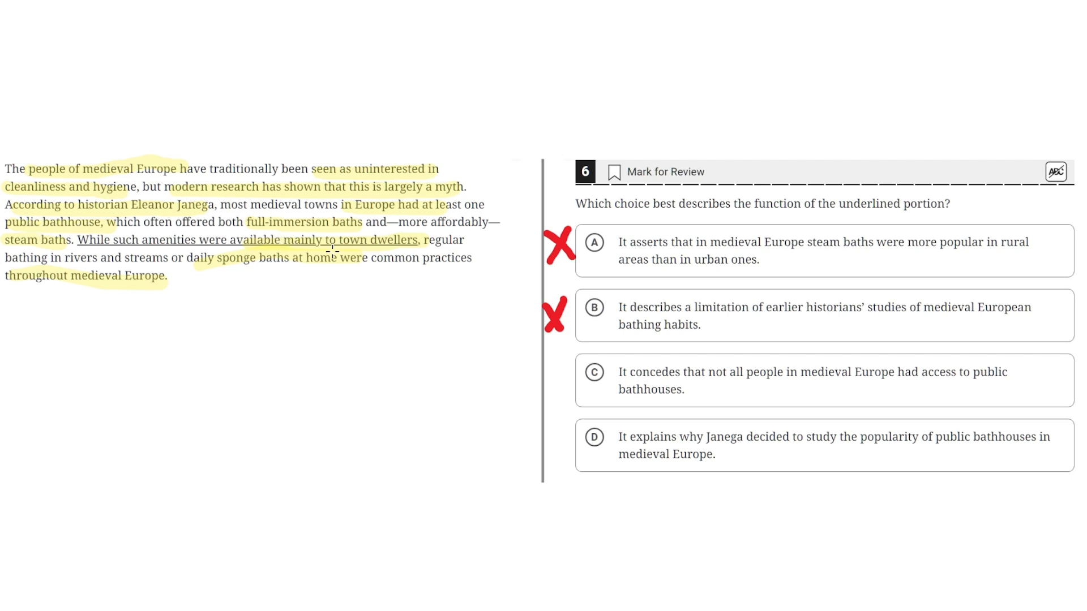